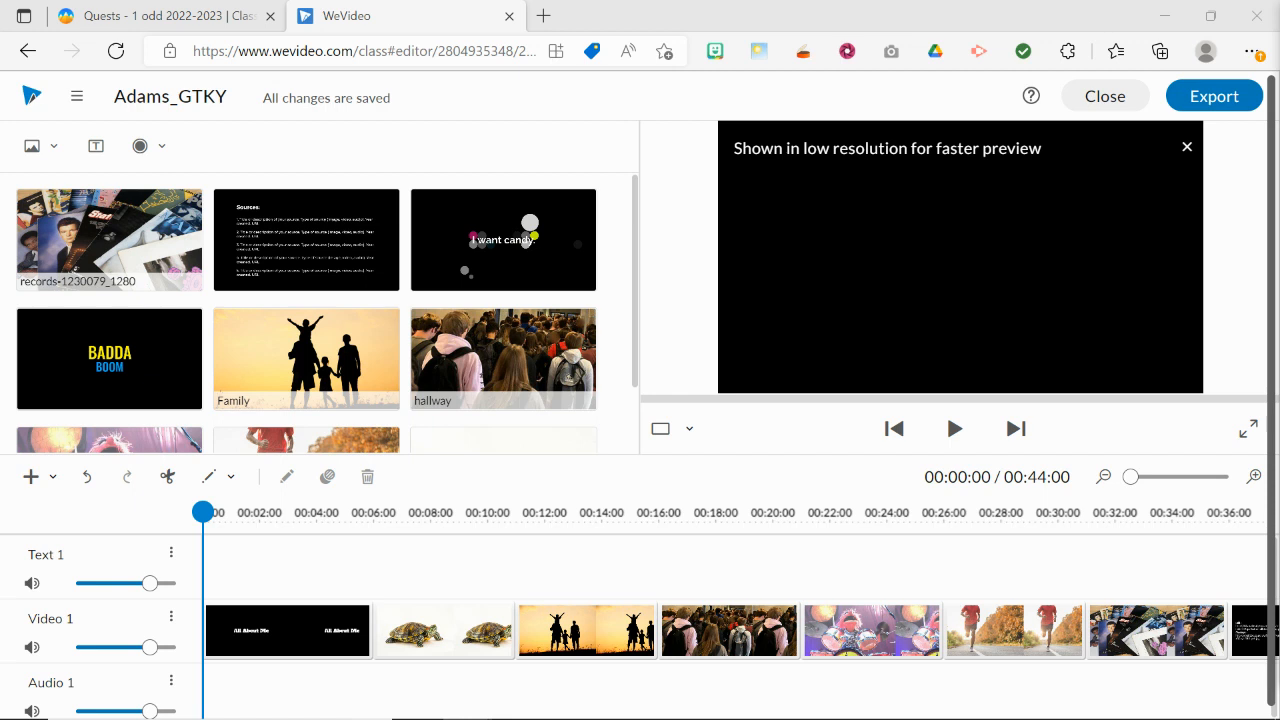
pyautogui.moveTo(388, 308)
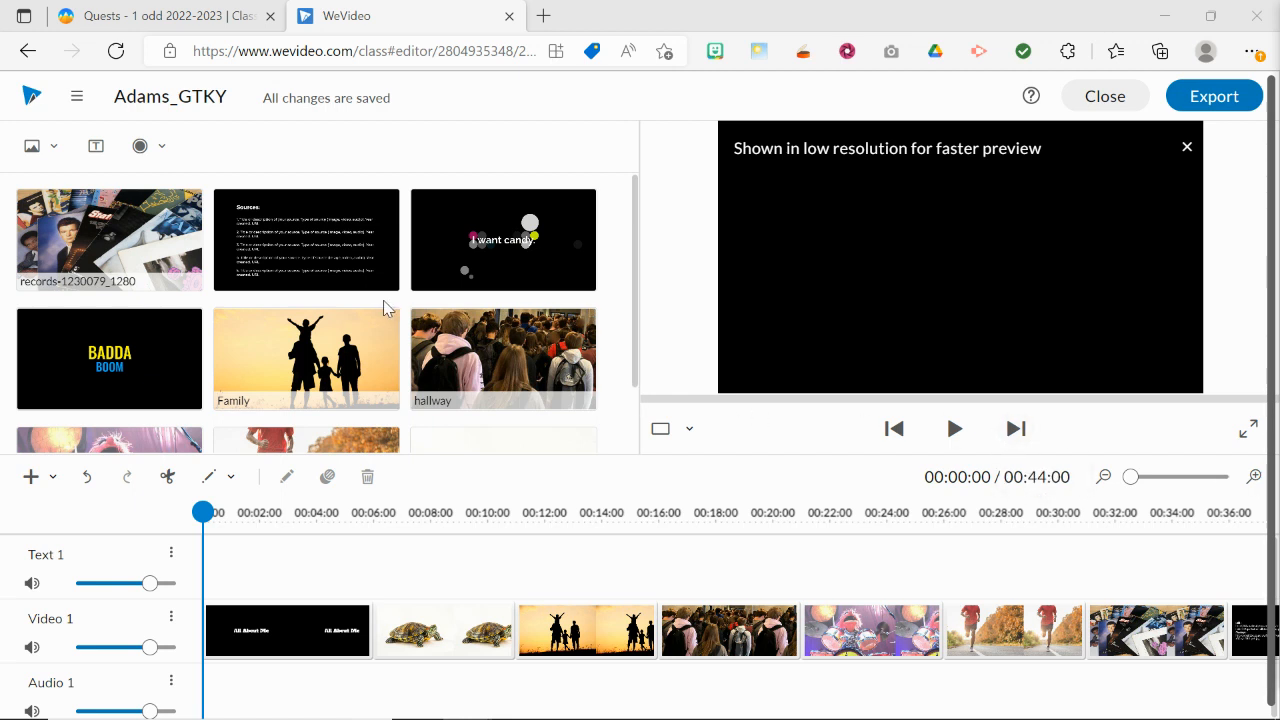
pyautogui.moveTo(636, 374)
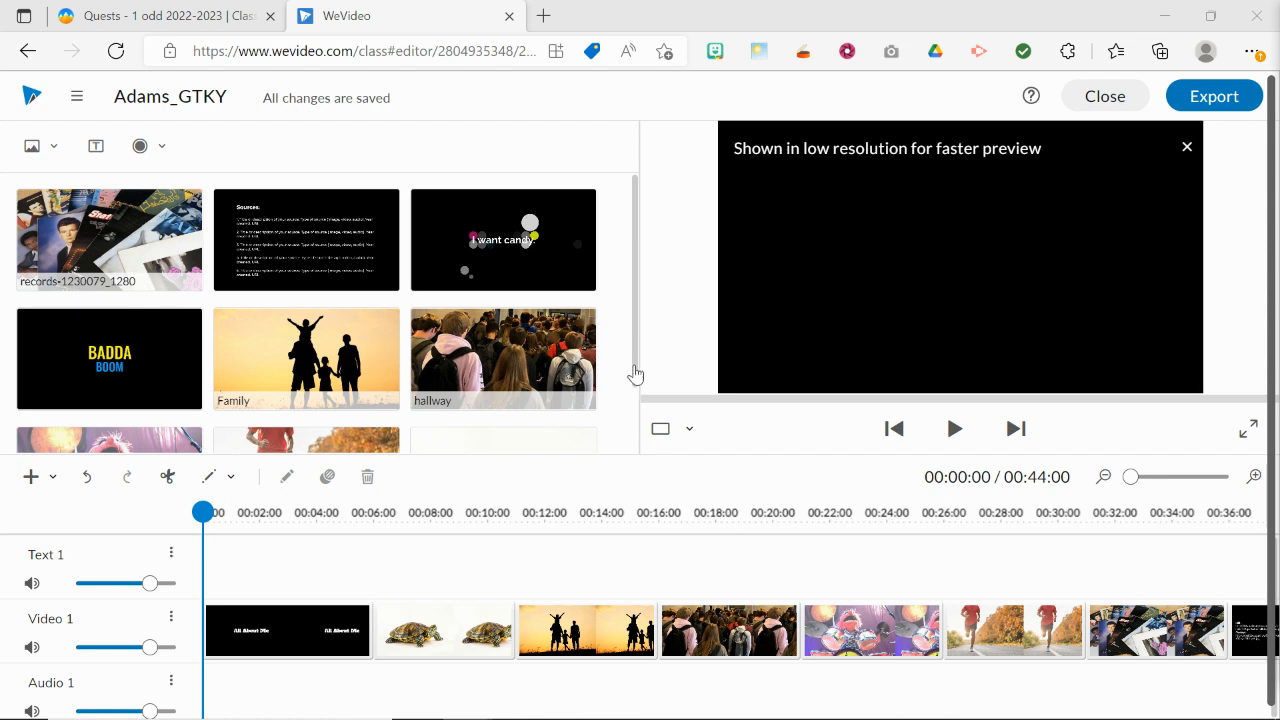
pyautogui.moveTo(8, 188)
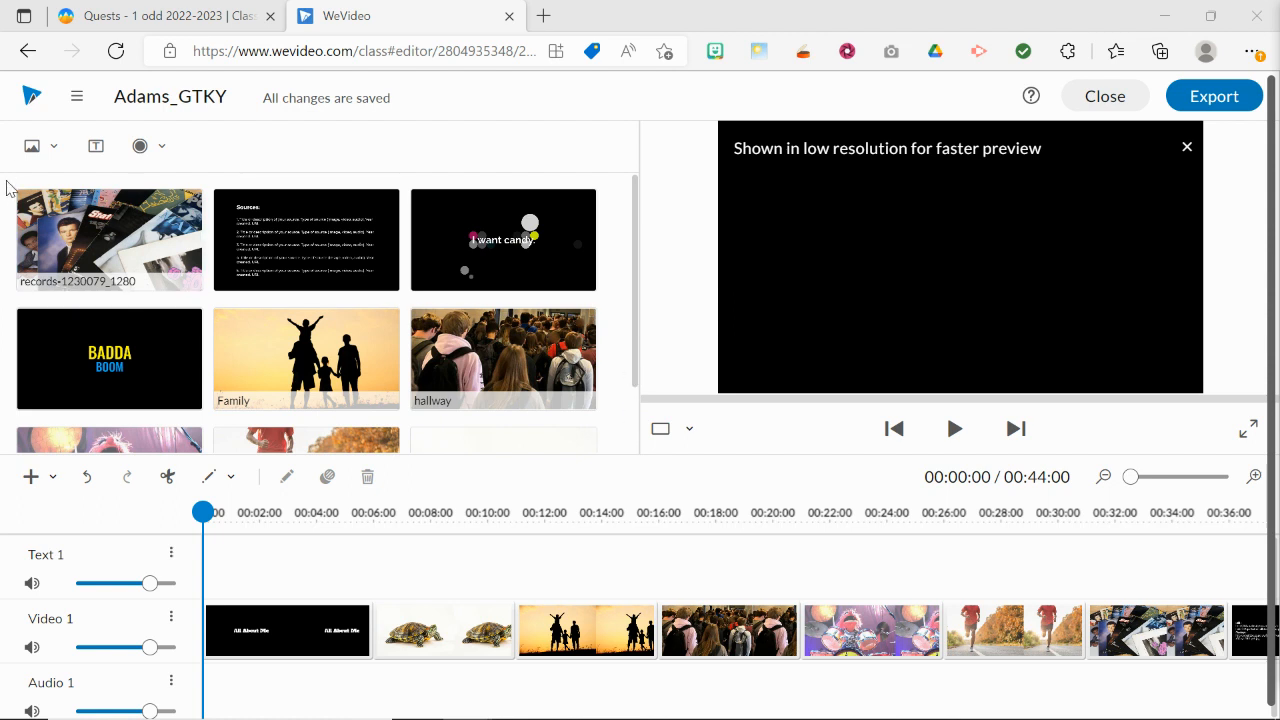
# Reveal the media import sources: Stock media, Computer and Google Drive.
pyautogui.click(32, 144)
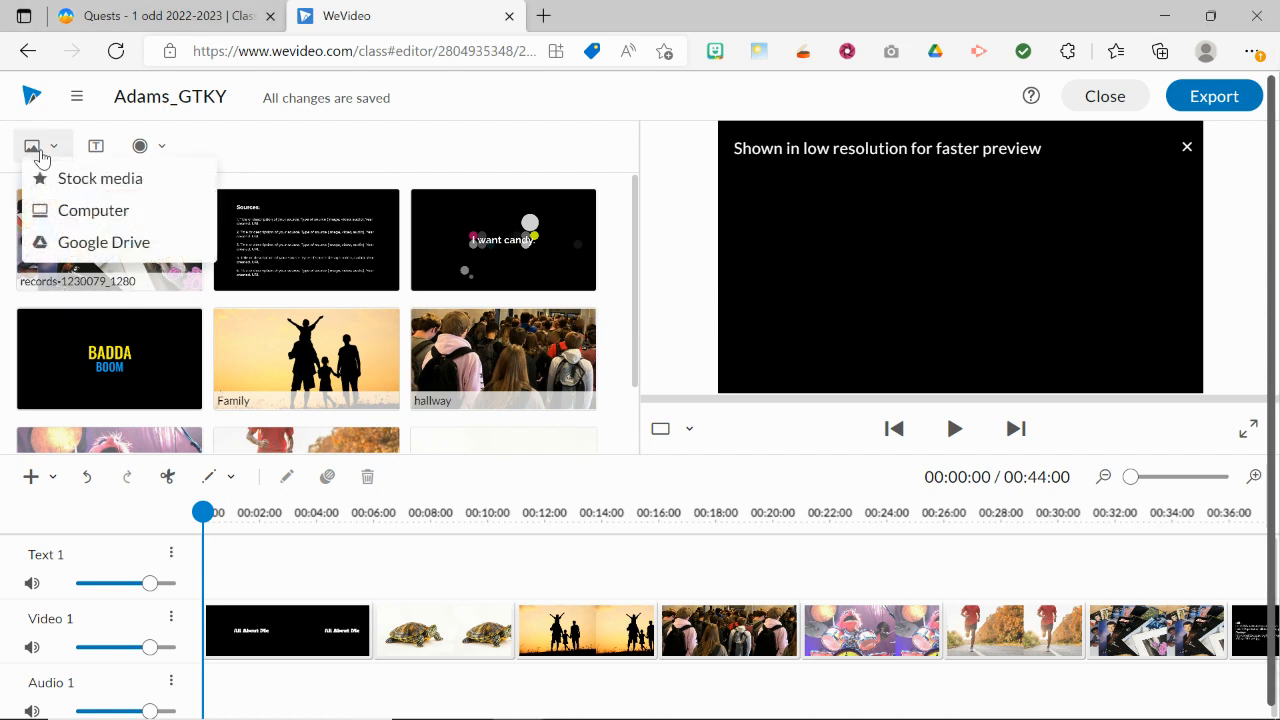
pyautogui.moveTo(100, 178)
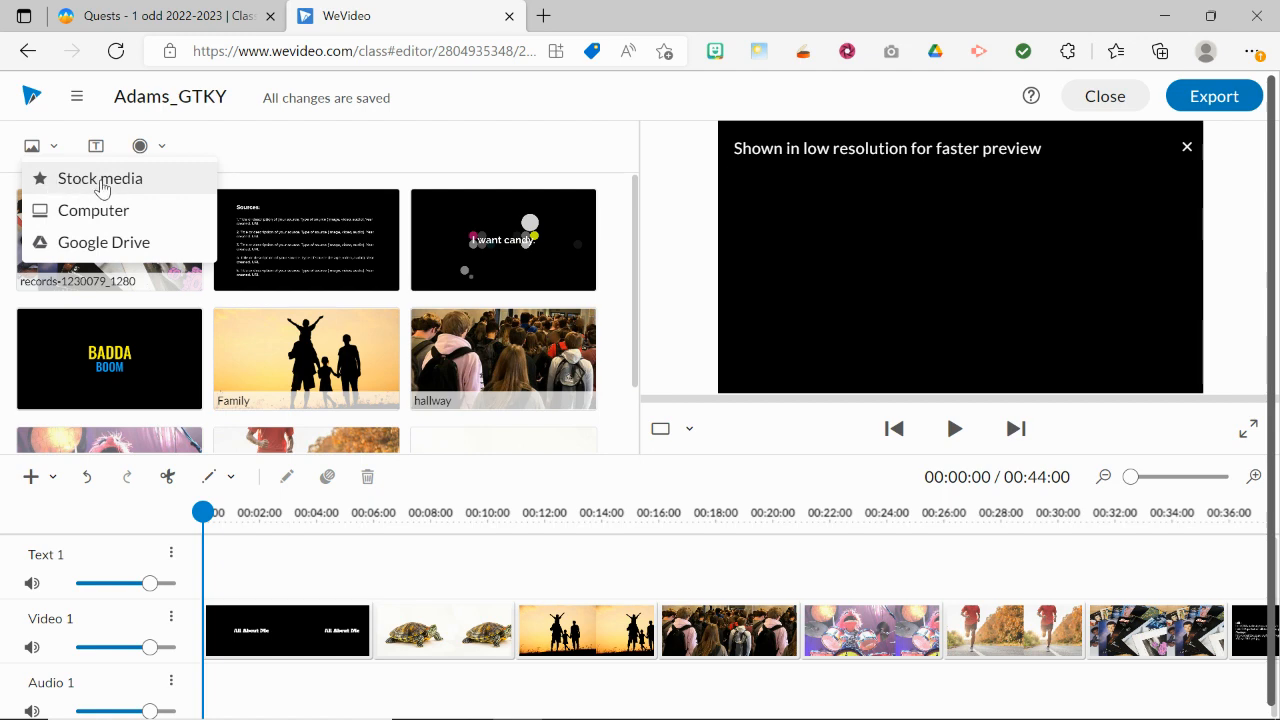
# Browse the Essentials stock library's Audio collection with the Moods category expanded.
pyautogui.click(100, 178)
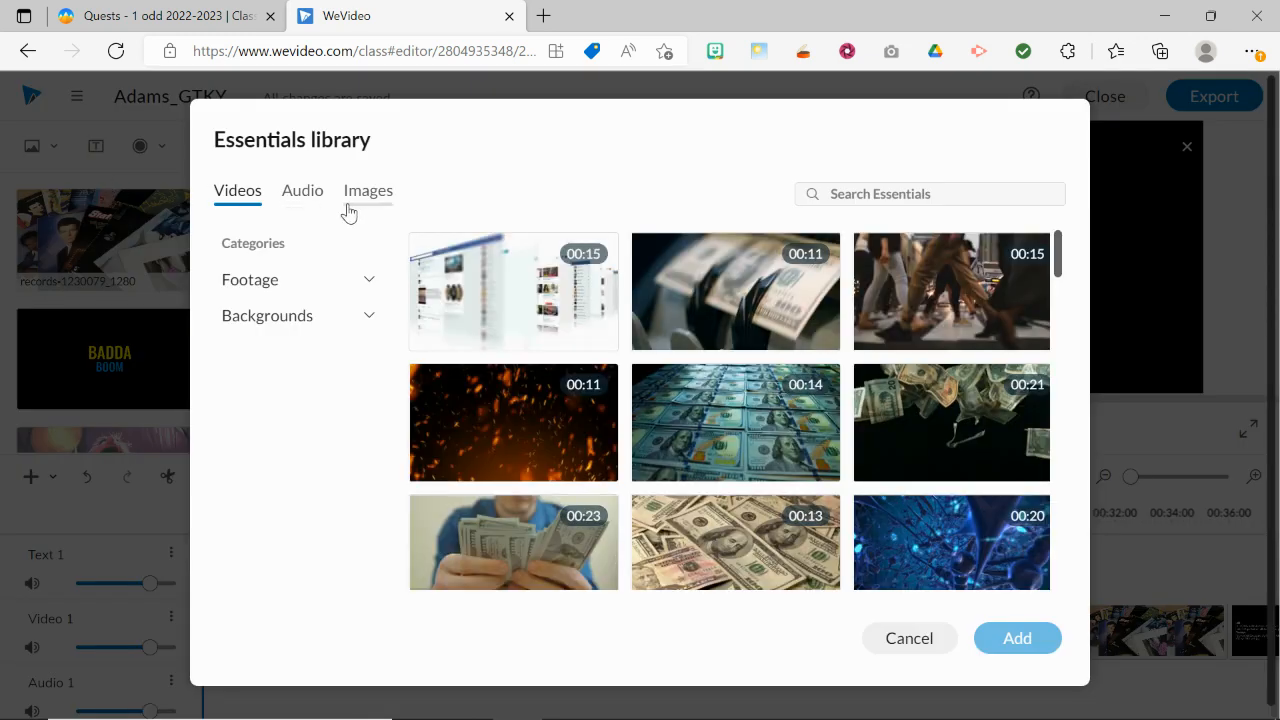
pyautogui.click(302, 190)
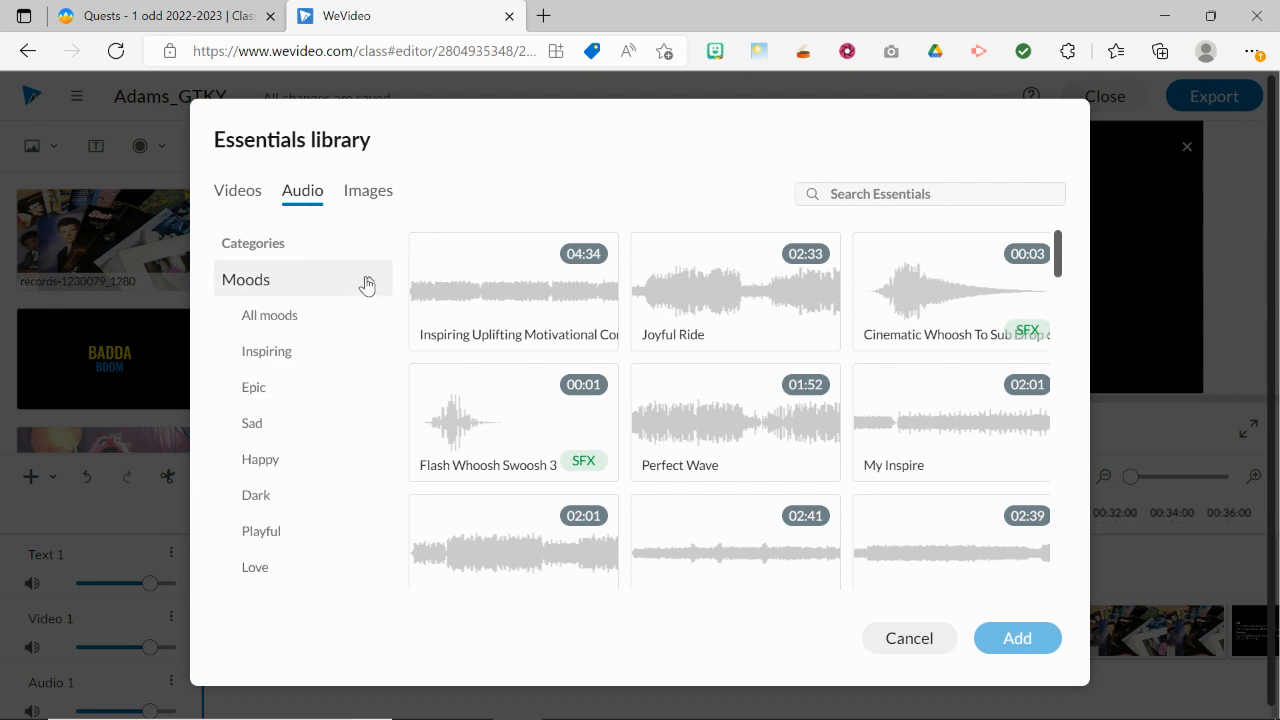
pyautogui.click(244, 280)
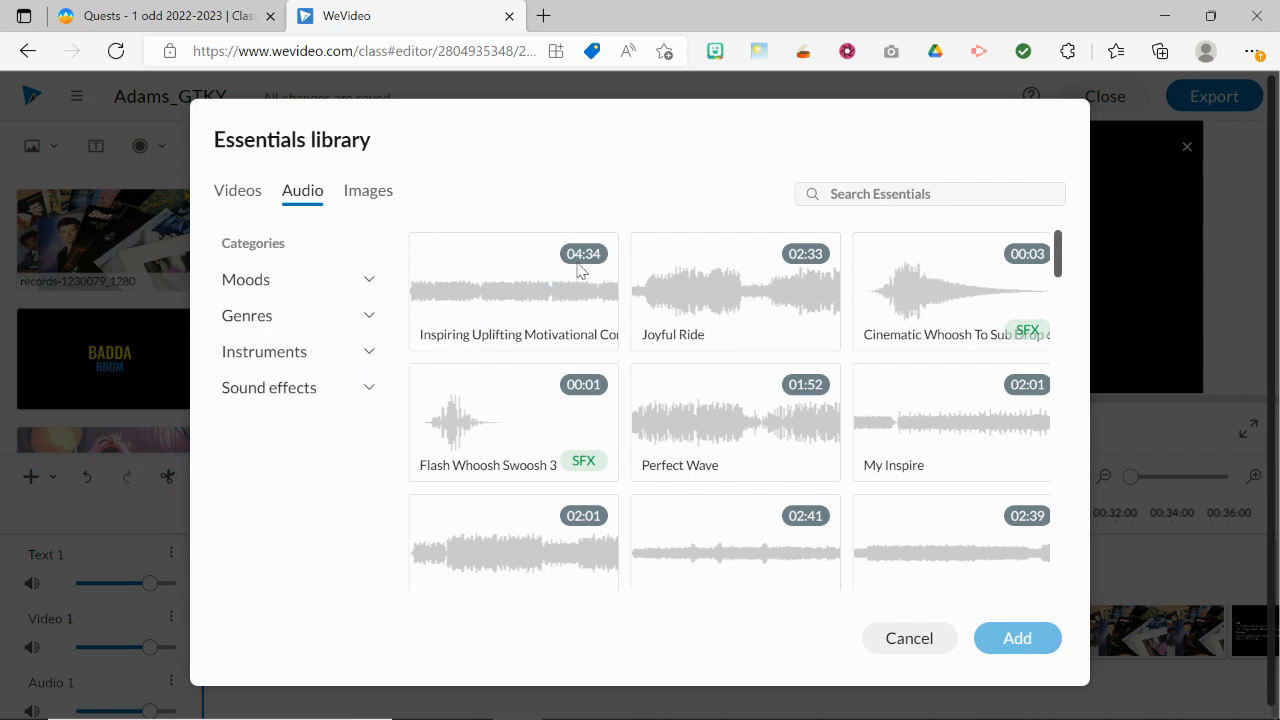
pyautogui.moveTo(588, 258)
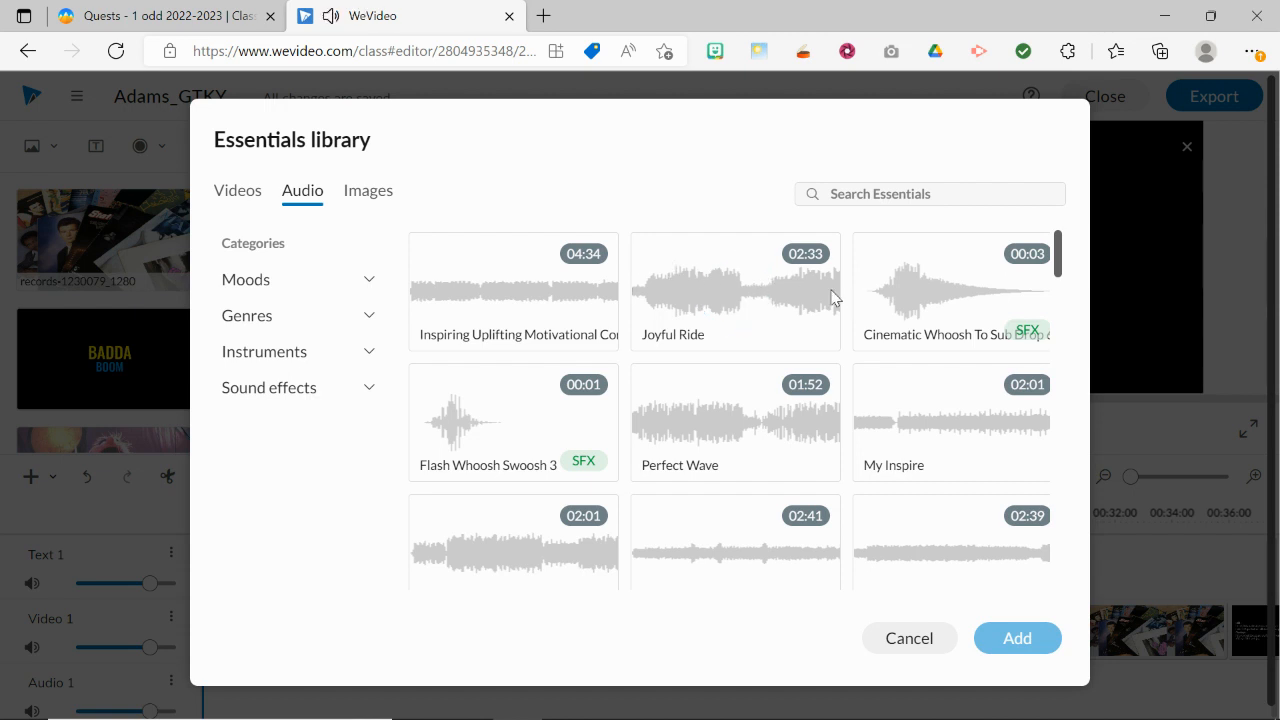
pyautogui.click(512, 290)
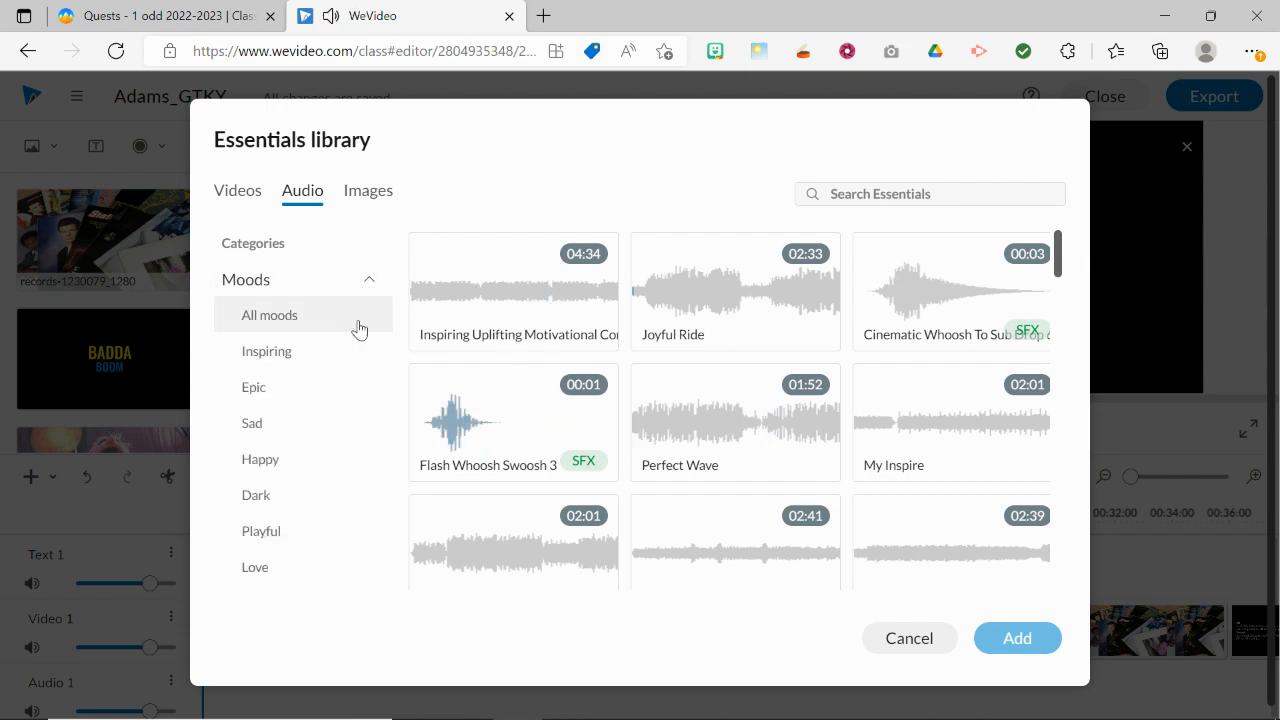
# Filter to the Inspiring mood and add 'Keep It Simple - Instrumental' to the project media.
pyautogui.click(266, 352)
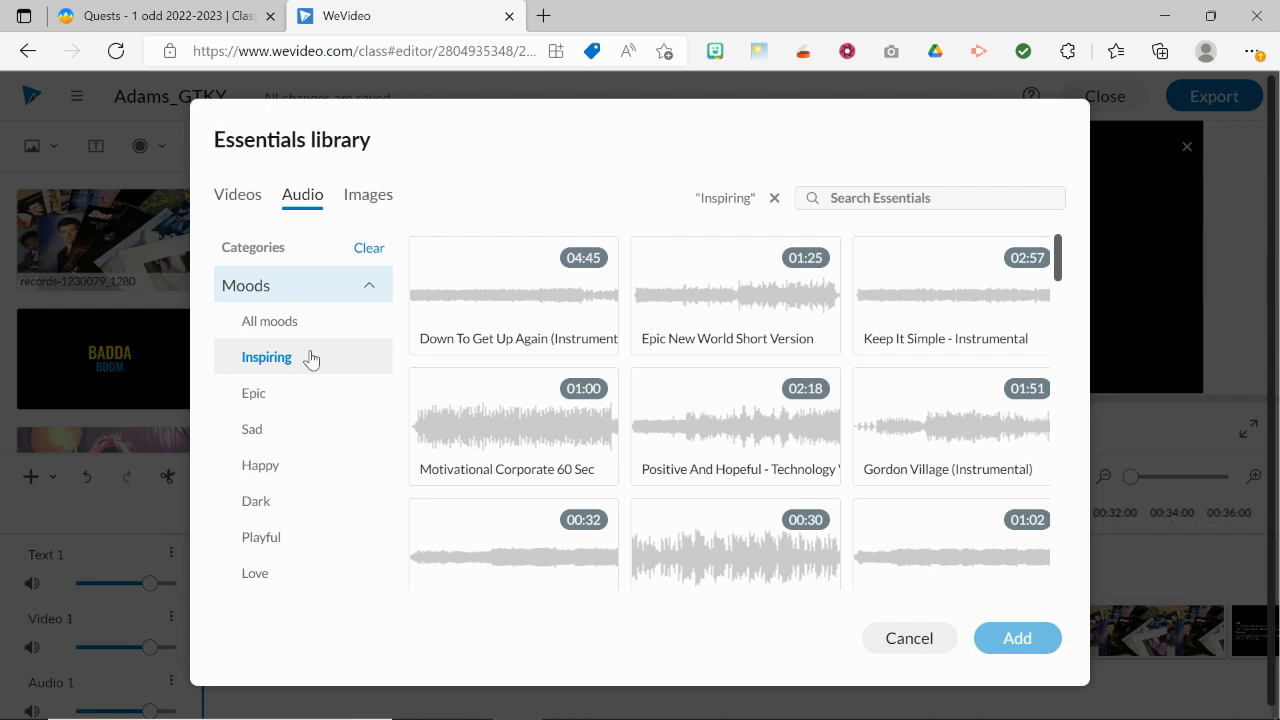
pyautogui.moveTo(436, 344)
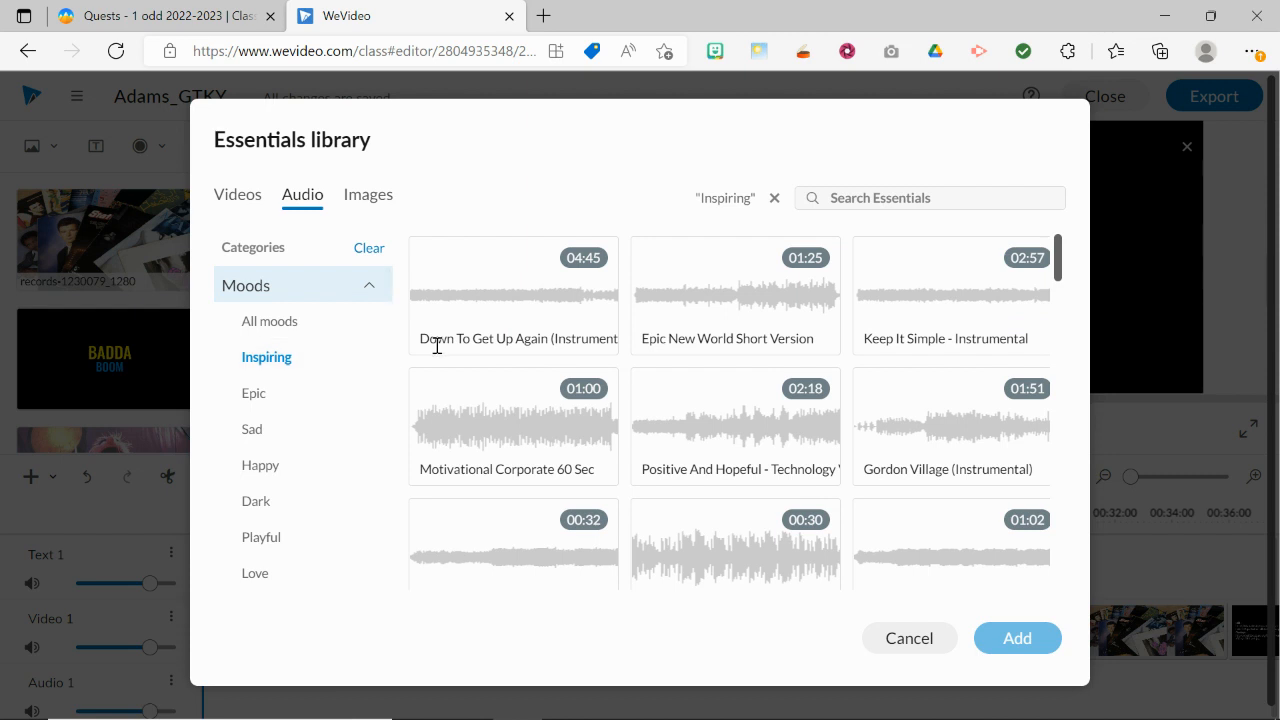
pyautogui.moveTo(728, 368)
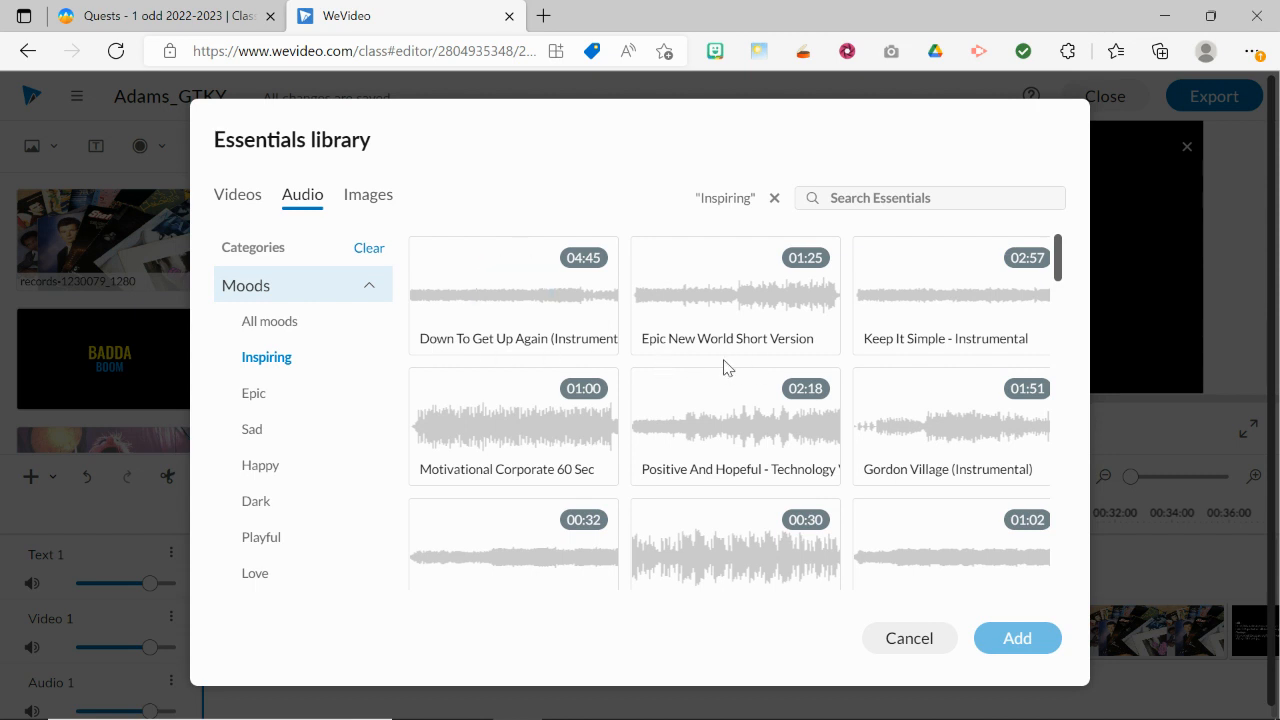
pyautogui.moveTo(920, 300)
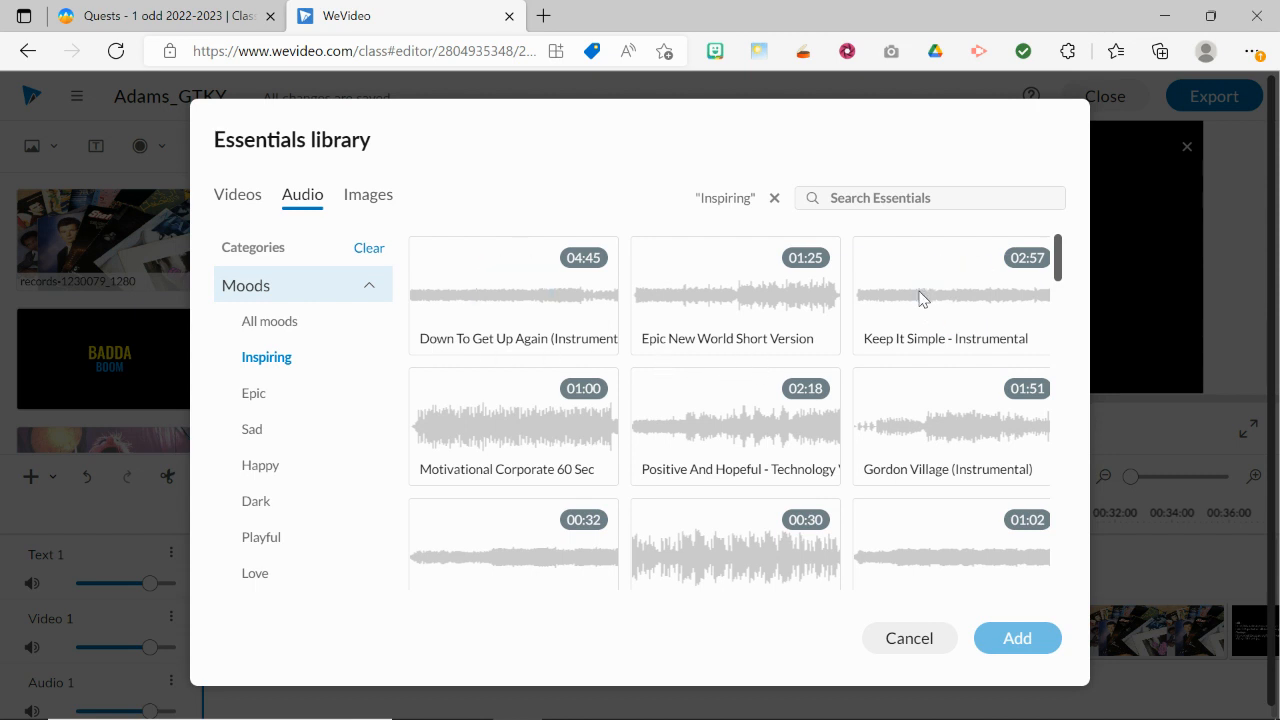
pyautogui.click(950, 296)
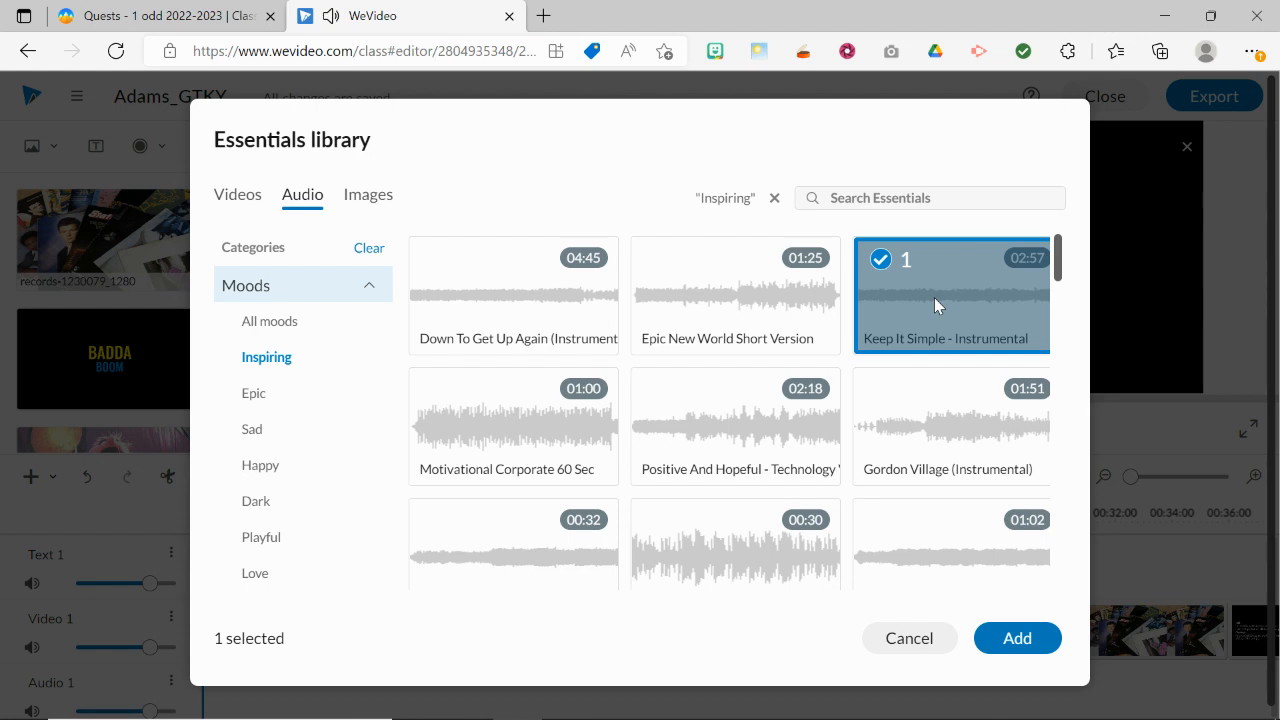
pyautogui.click(1016, 638)
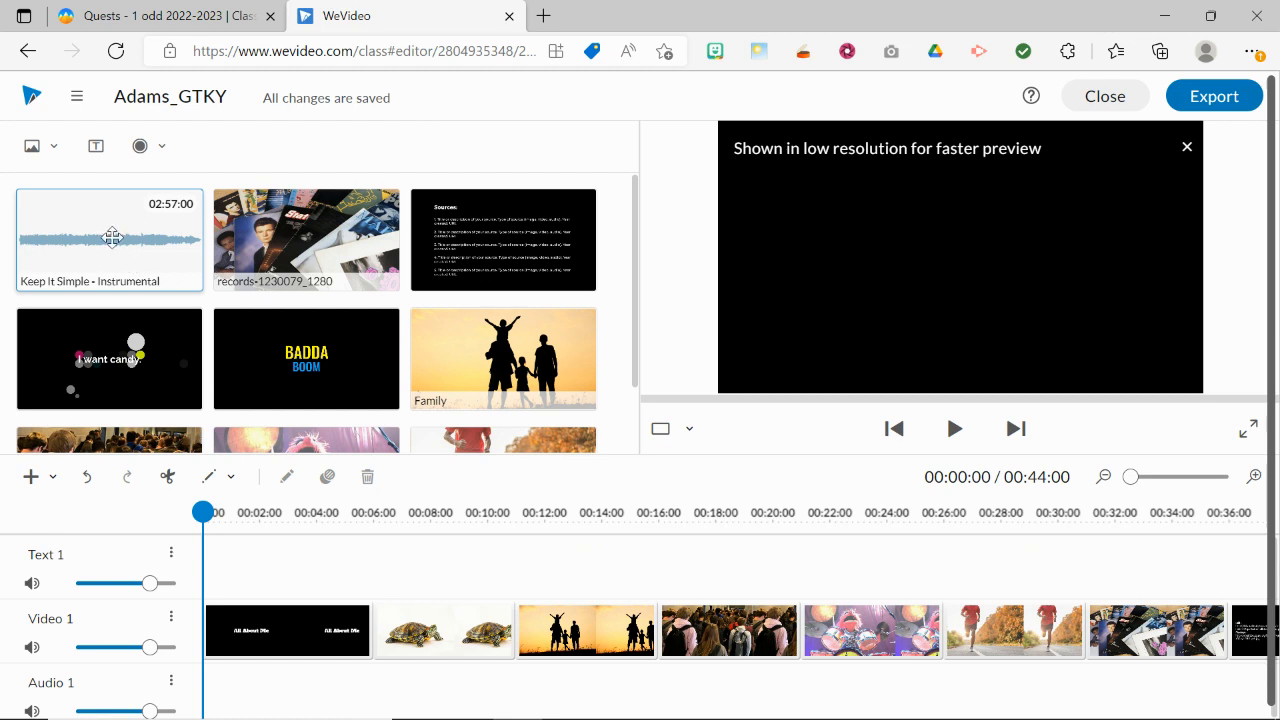
pyautogui.moveTo(92, 232)
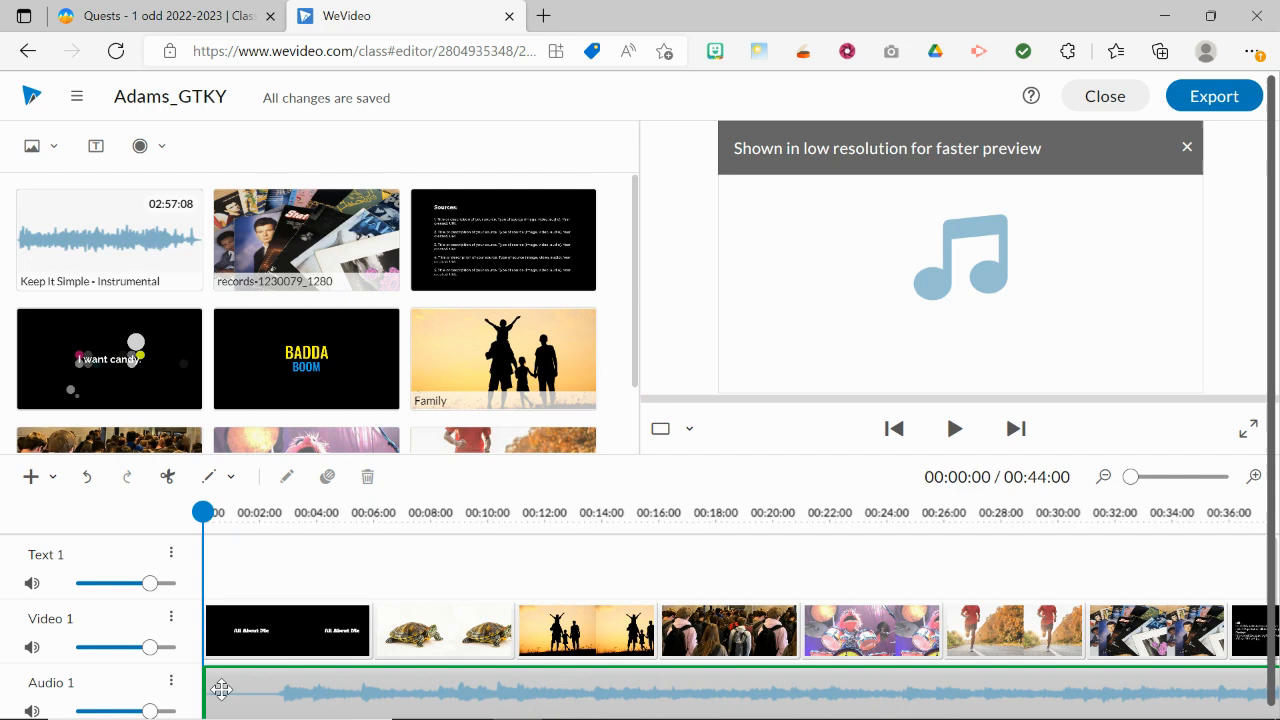
# Drop the Keep It Simple clip onto Audio 1 and play the project to hear it.
pyautogui.moveTo(204, 512); pyautogui.dragTo(288, 512)
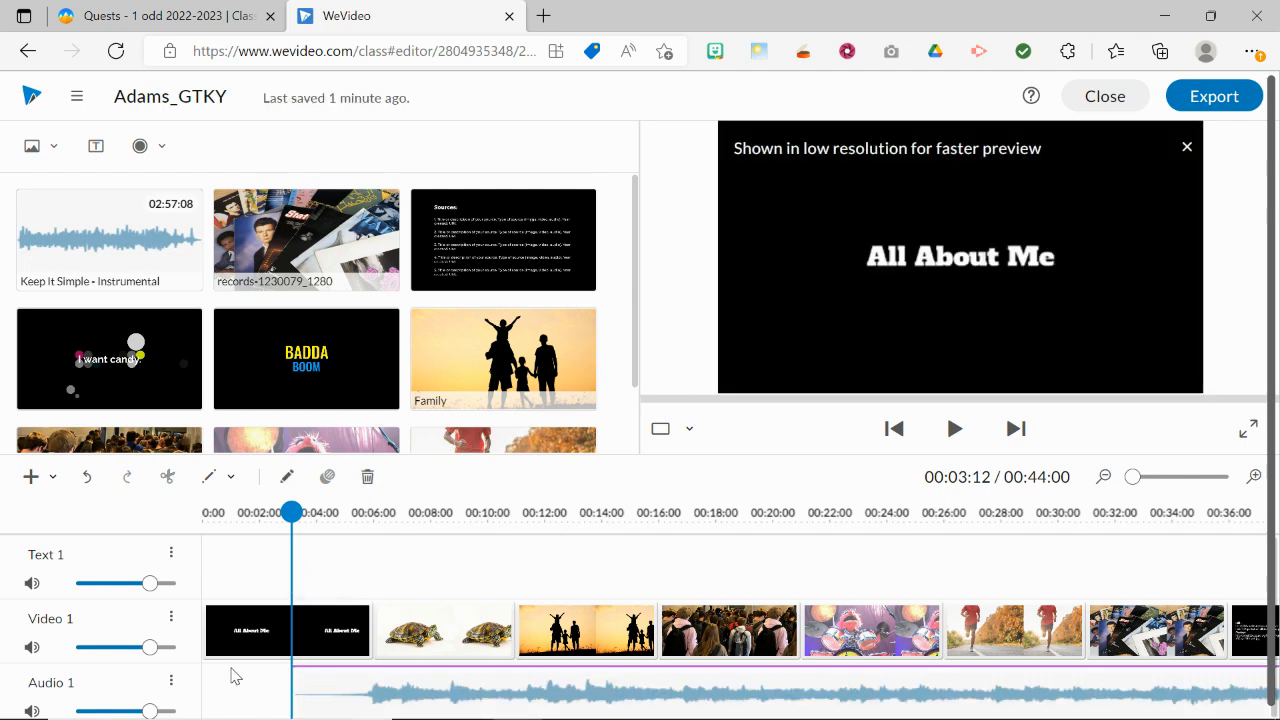
pyautogui.moveTo(952, 428)
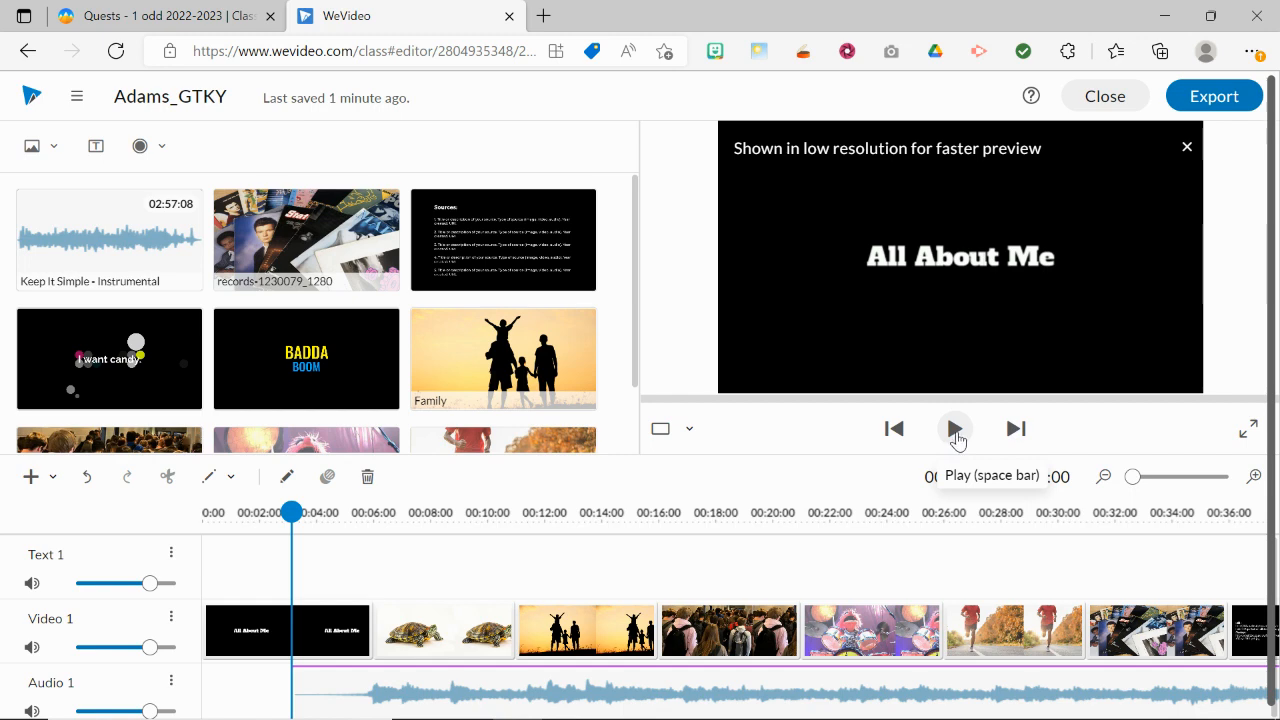
pyautogui.click(954, 428)
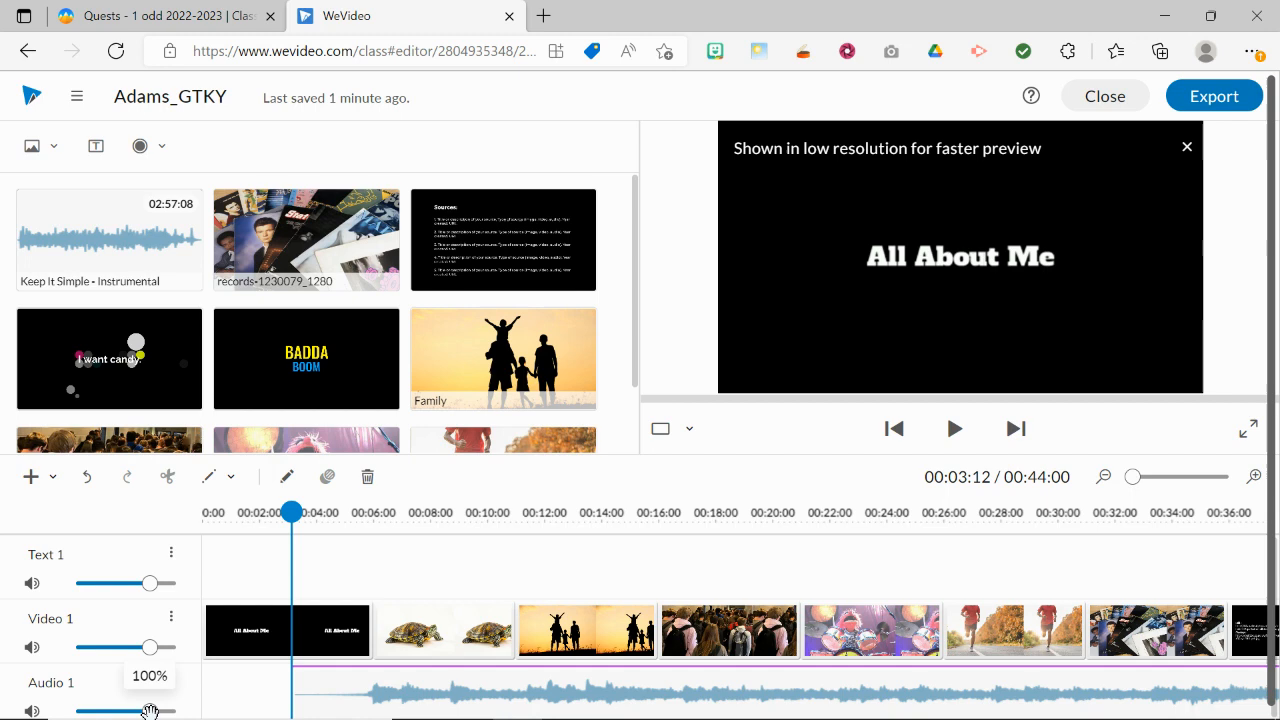
# Leave the Audio 1 volume slider at 100%.
pyautogui.moveTo(150, 712); pyautogui.dragTo(146, 712)
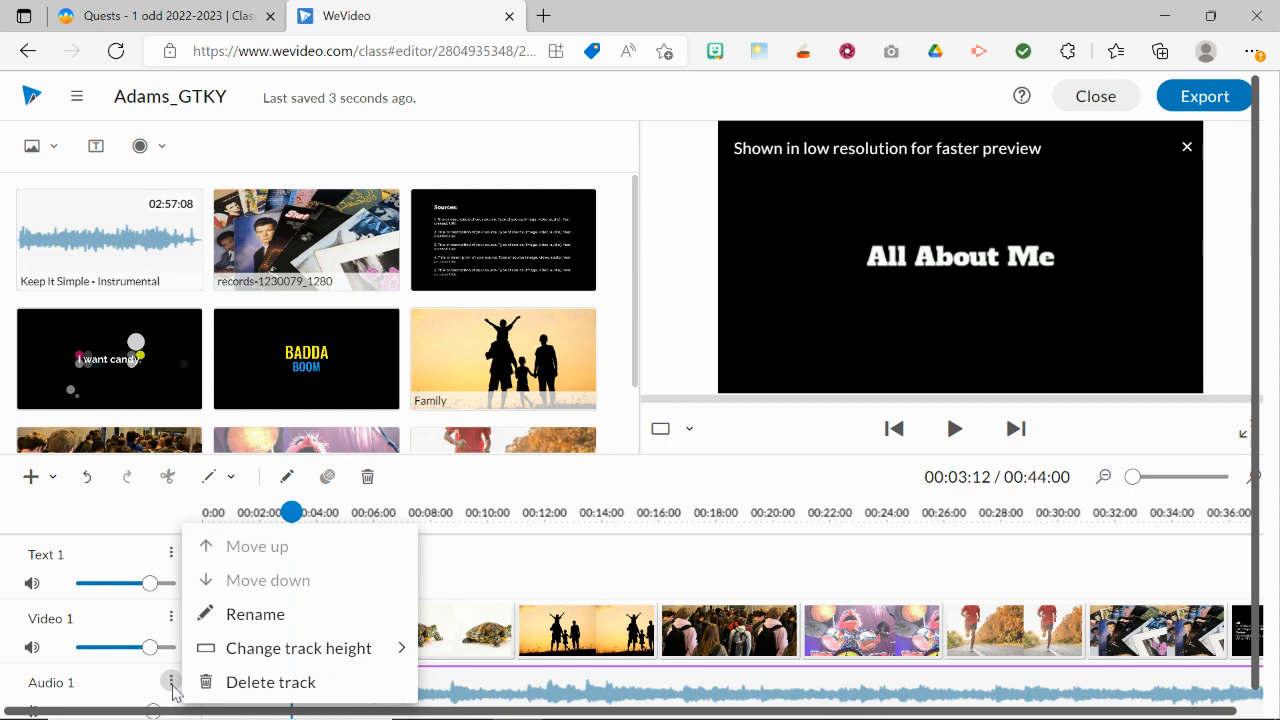
# Set Audio 1 to Regular track height and scroll to see the music's length past the video.
pyautogui.click(298, 648)
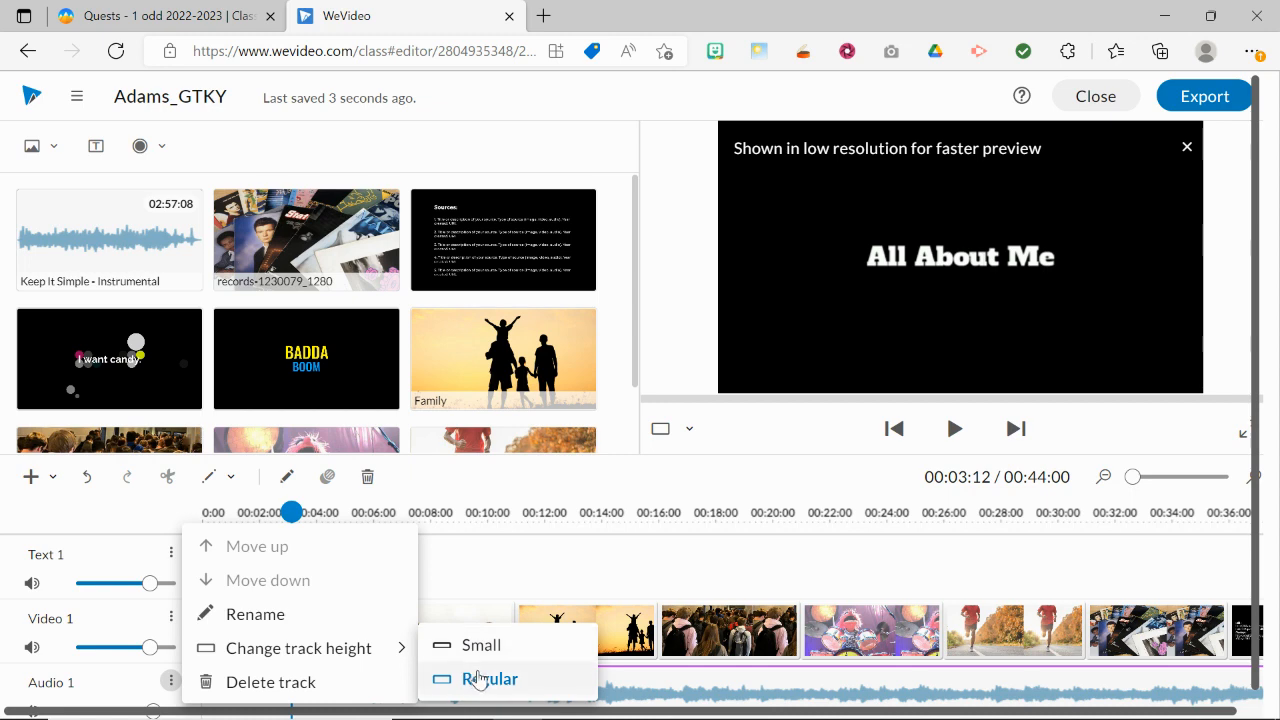
pyautogui.click(490, 678)
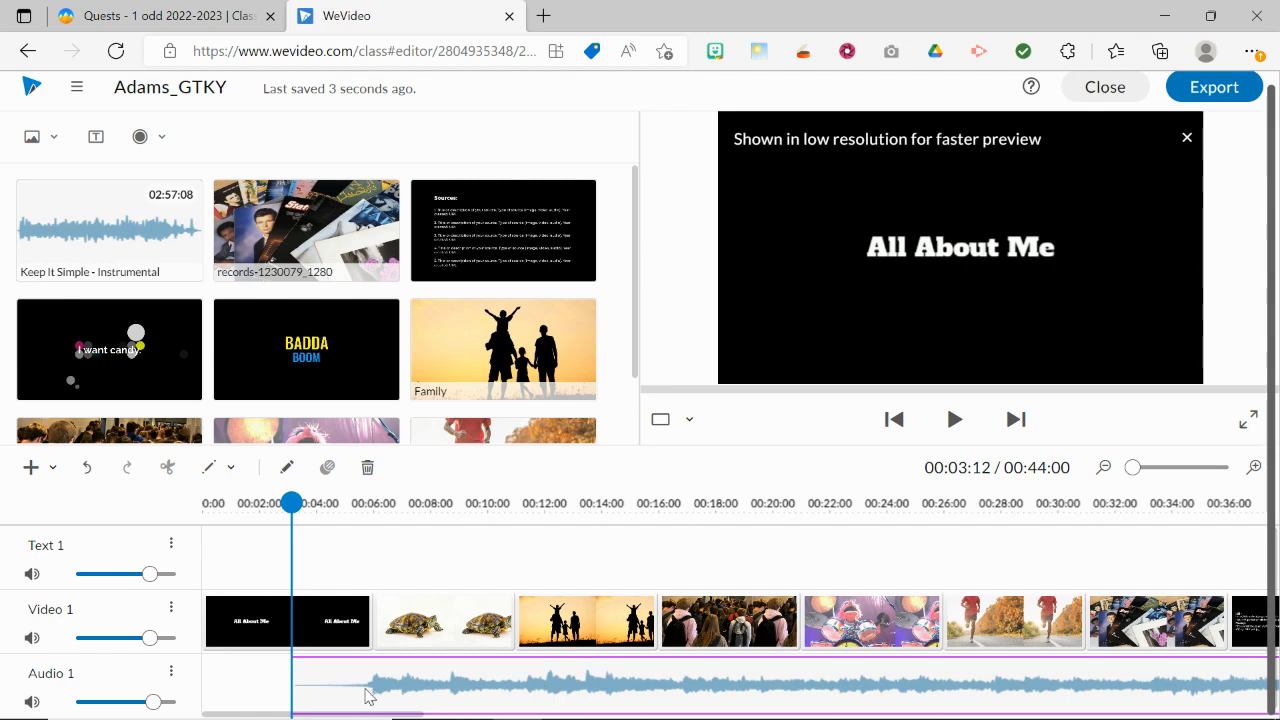
pyautogui.moveTo(622, 688)
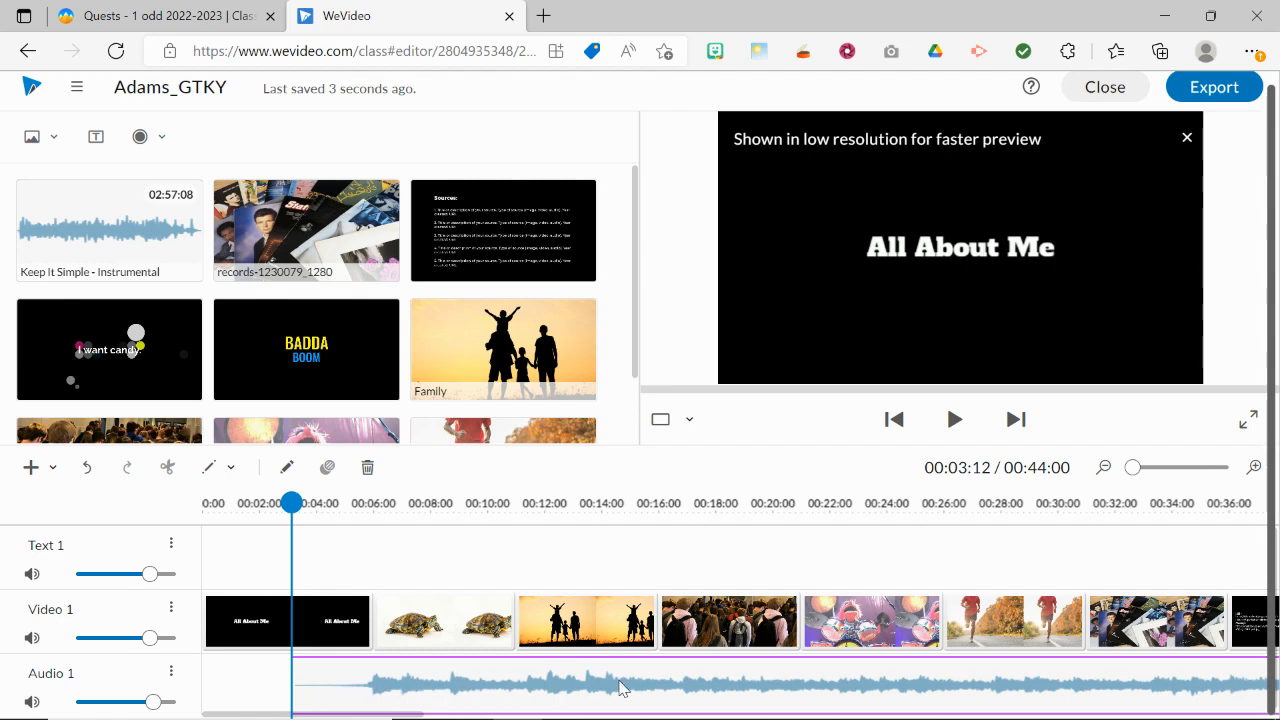
pyautogui.hscroll(3)
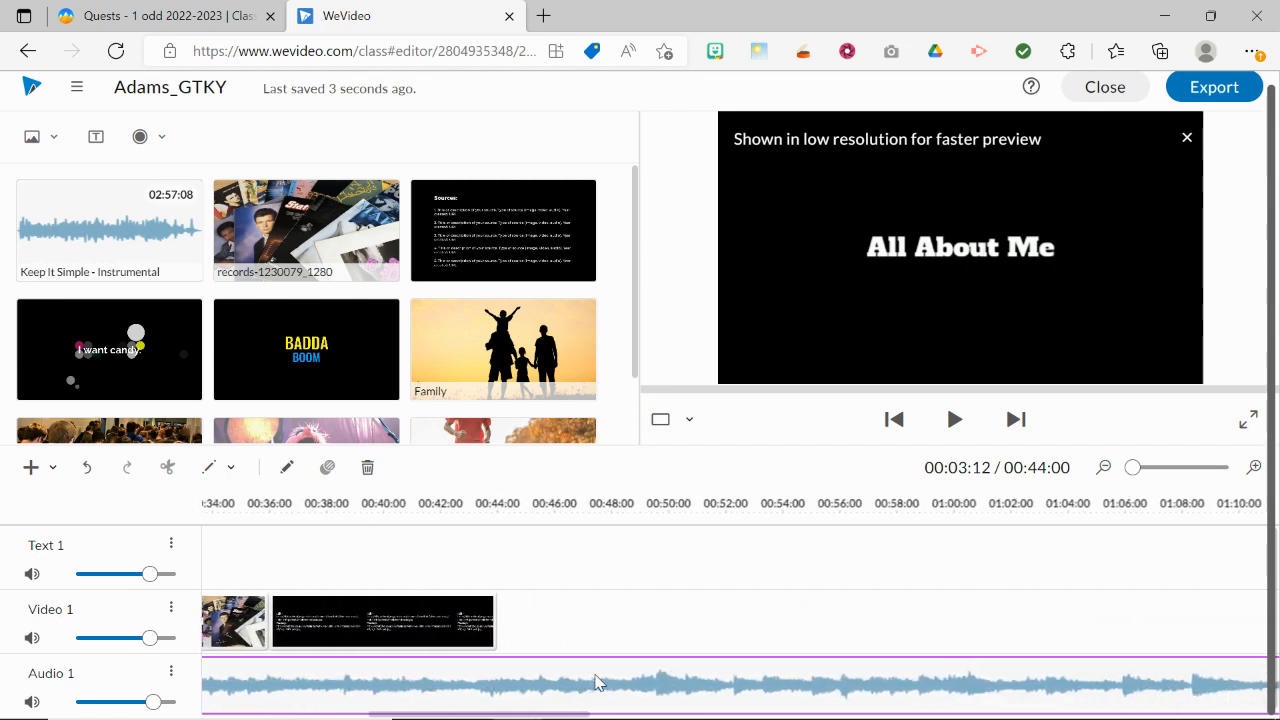
pyautogui.hscroll(3)
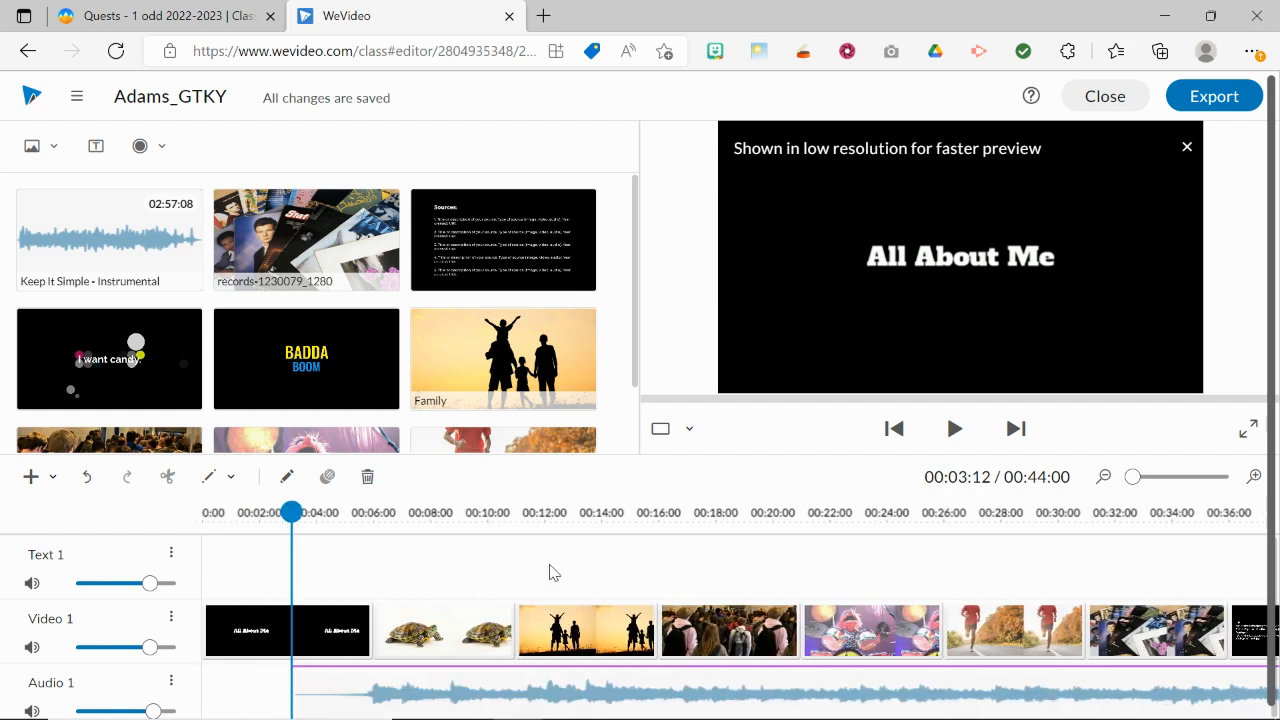
pyautogui.moveTo(464, 568)
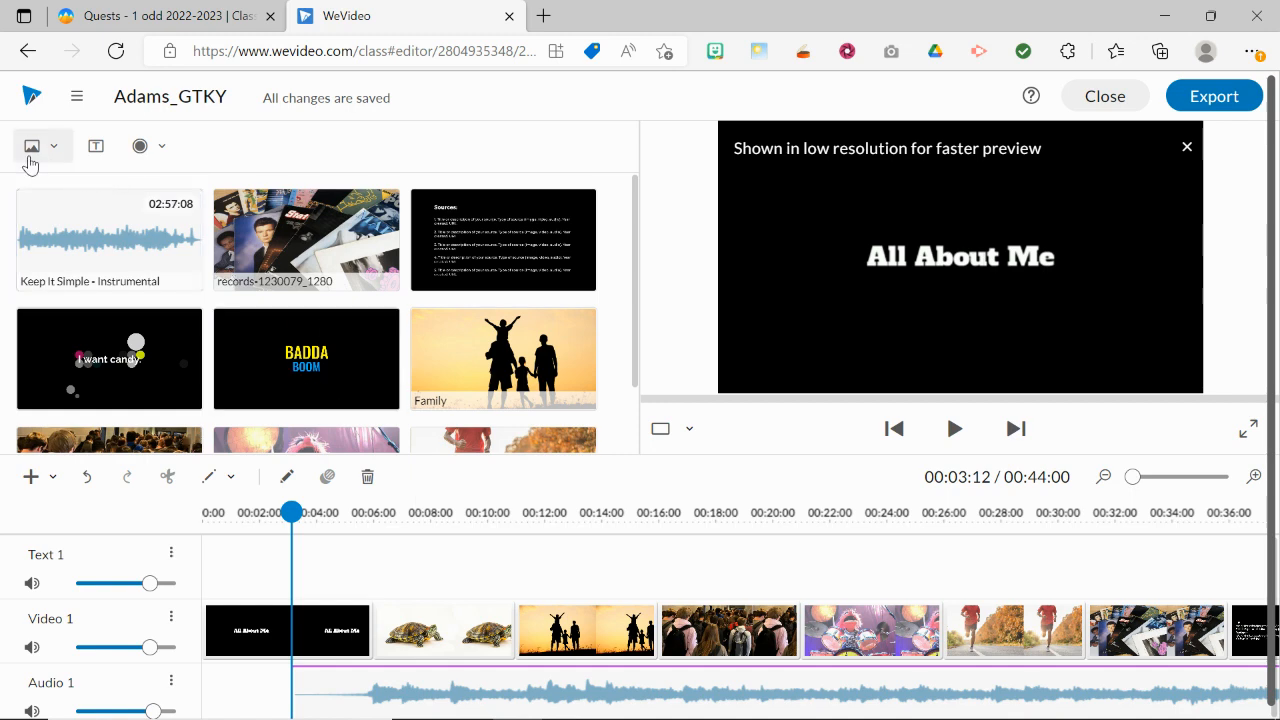
pyautogui.click(32, 146)
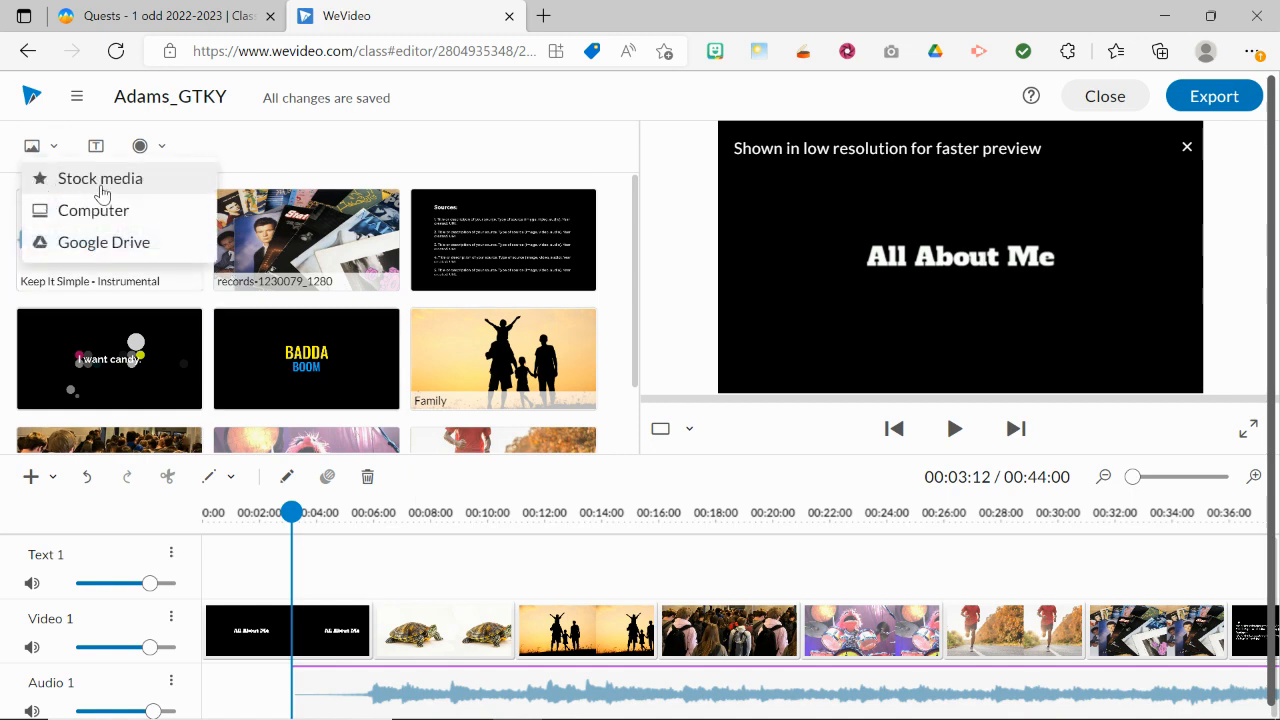
pyautogui.click(100, 178)
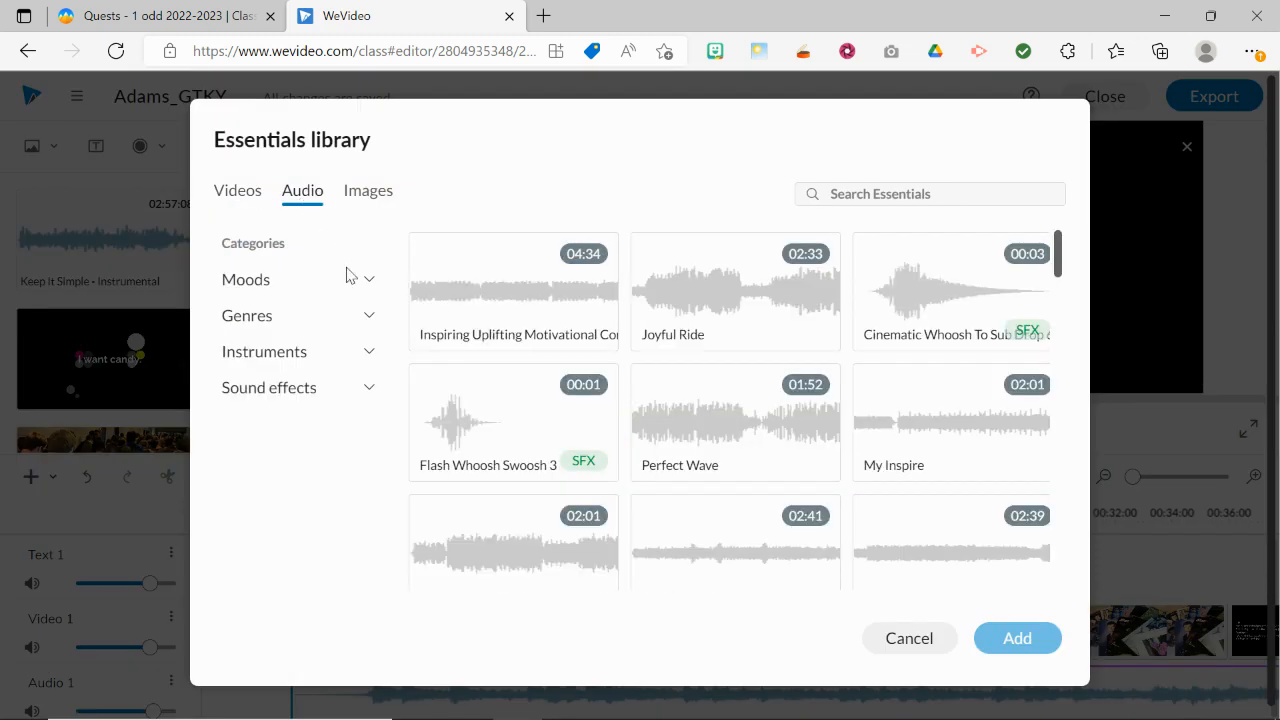
pyautogui.click(908, 638)
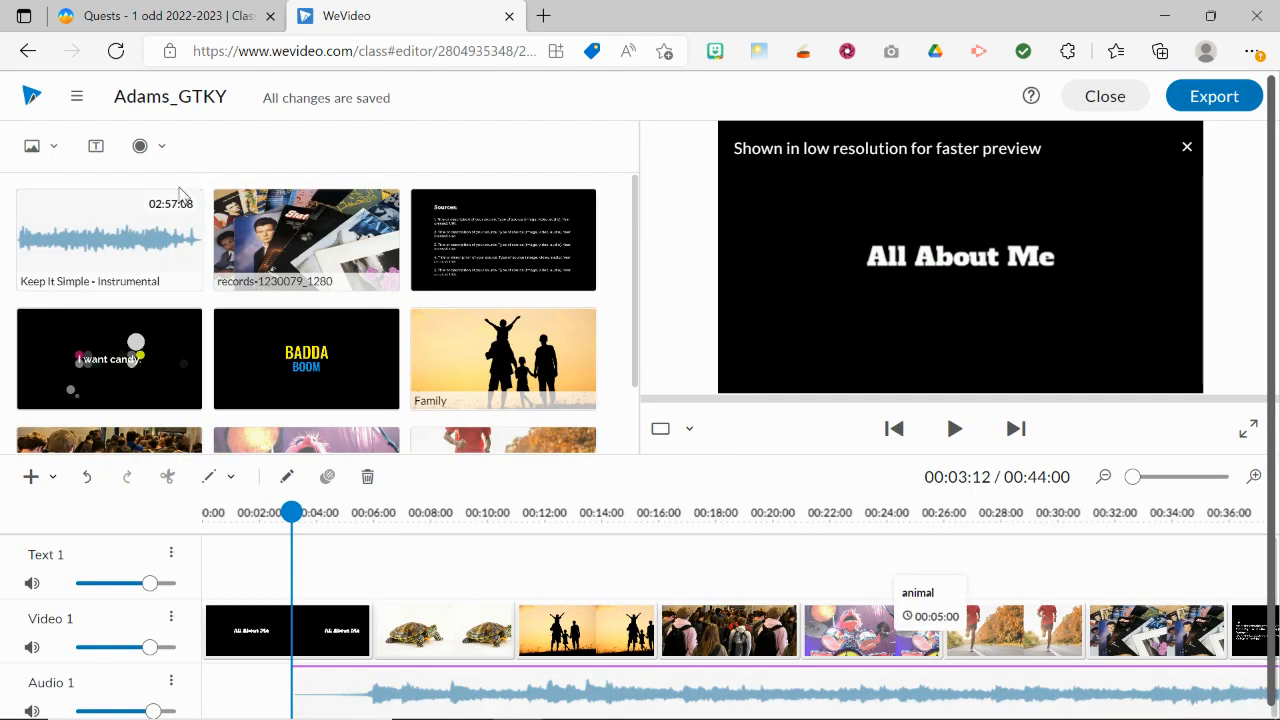